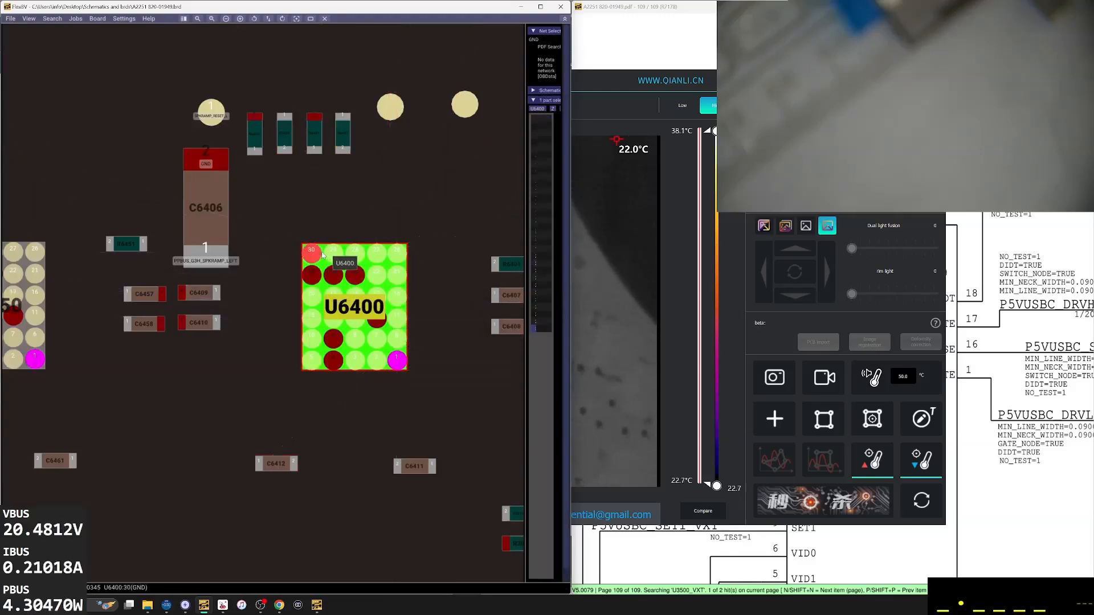
Step: Select U6400 pin 15 on PPBUS_G3H_SPKRAMP_LEFT, then inspect another pad's net (PP1V8_G3S)
left_click(311, 316)
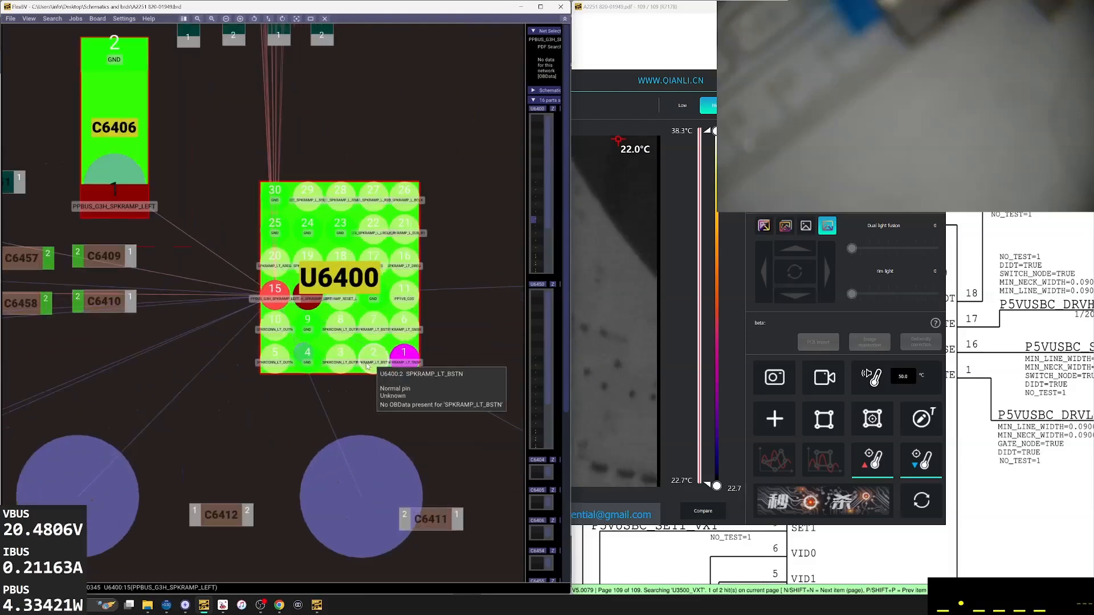
left_click(273, 355)
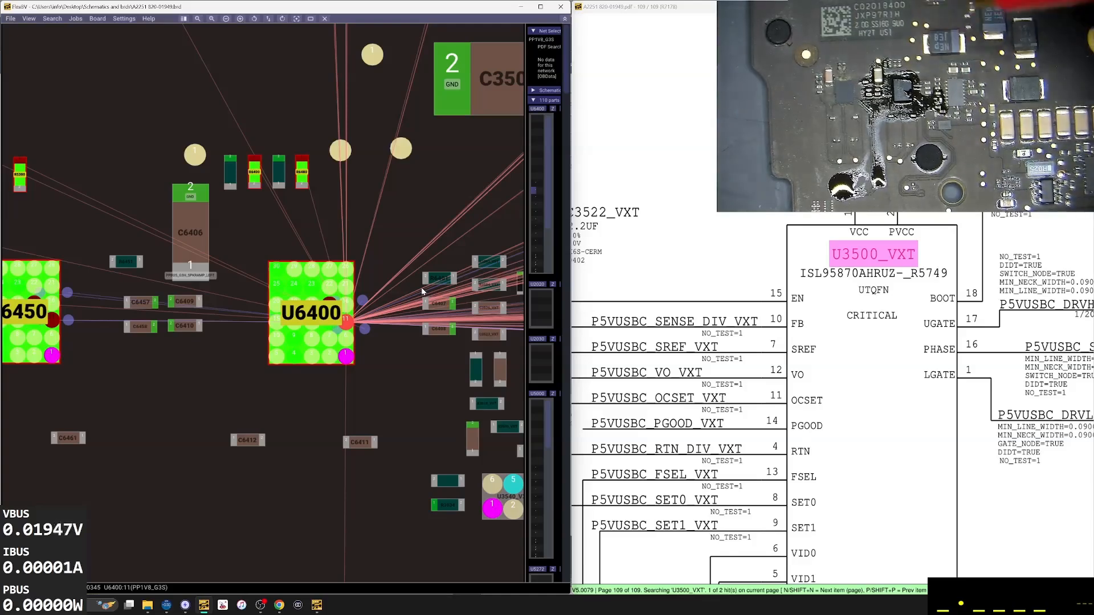
mouse_move(409, 195)
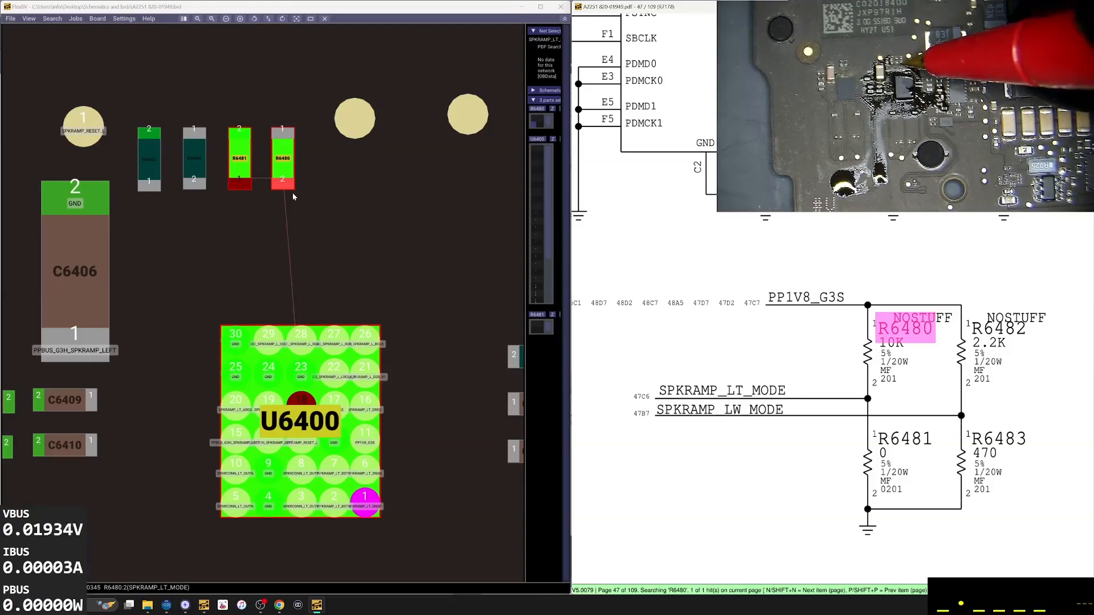
mouse_move(299, 378)
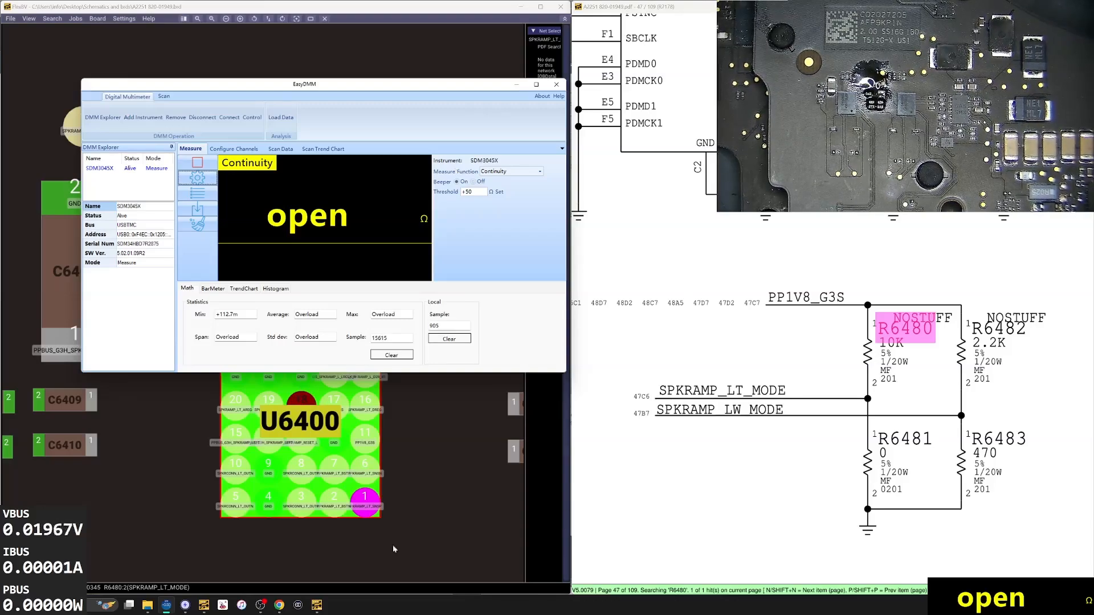
Step: Bring the OpenBoardView board layout around U6400 back to the front after the open reading
left_click(556, 83)
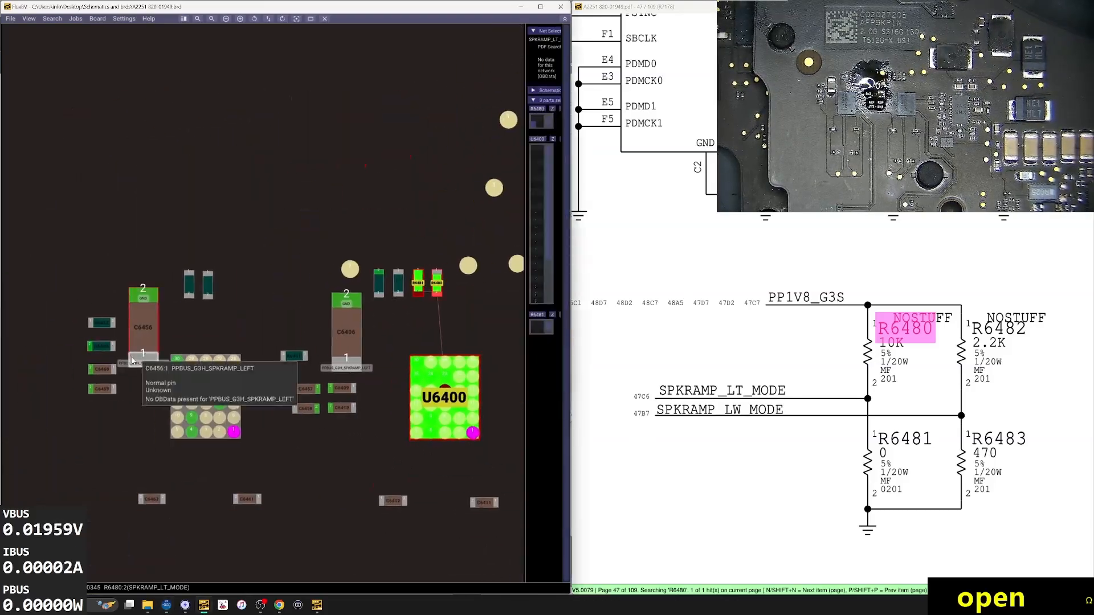